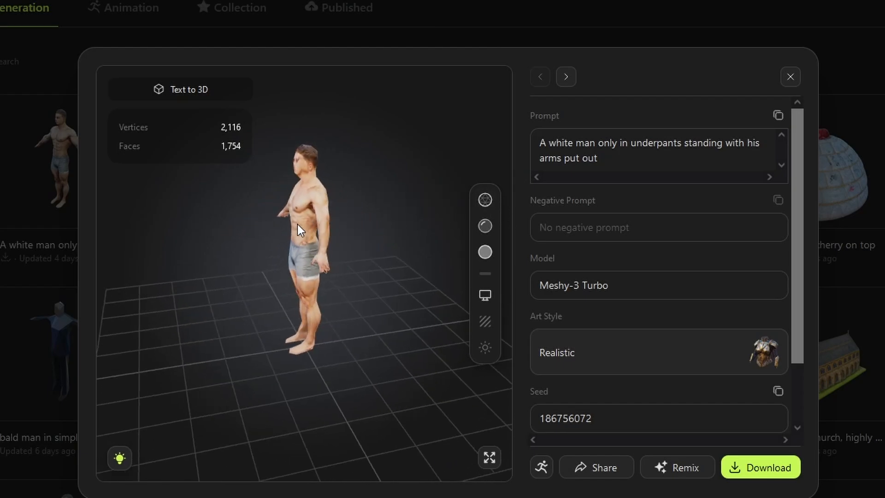
# Close the model viewer and scroll through the community results for 'dragon'
pyautogui.click(790, 76)
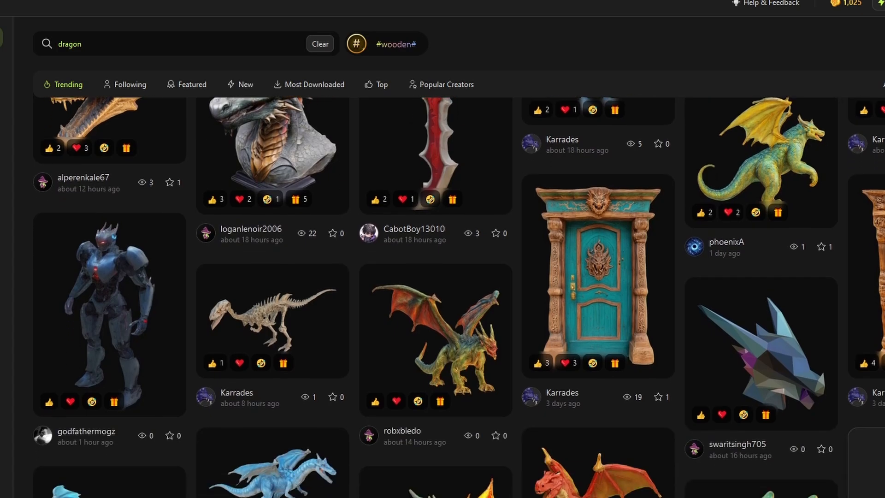
pyautogui.scroll(-3)
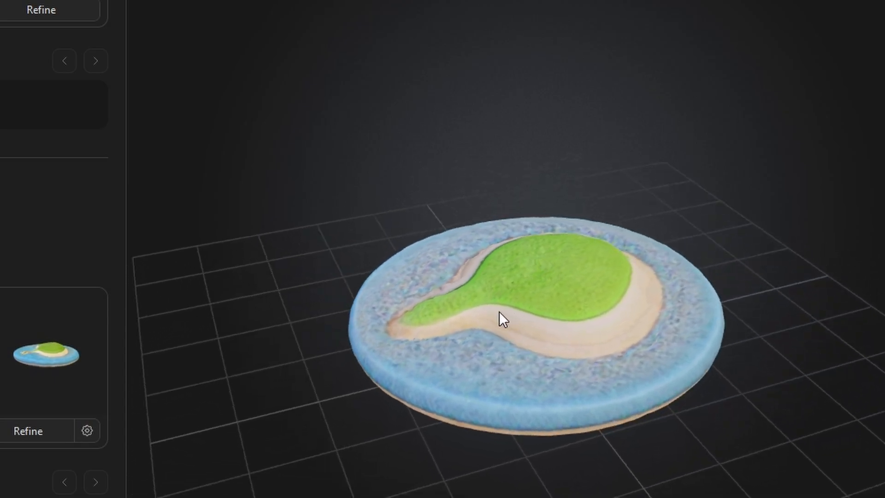
pyautogui.moveTo(502, 319); pyautogui.dragTo(739, 318)
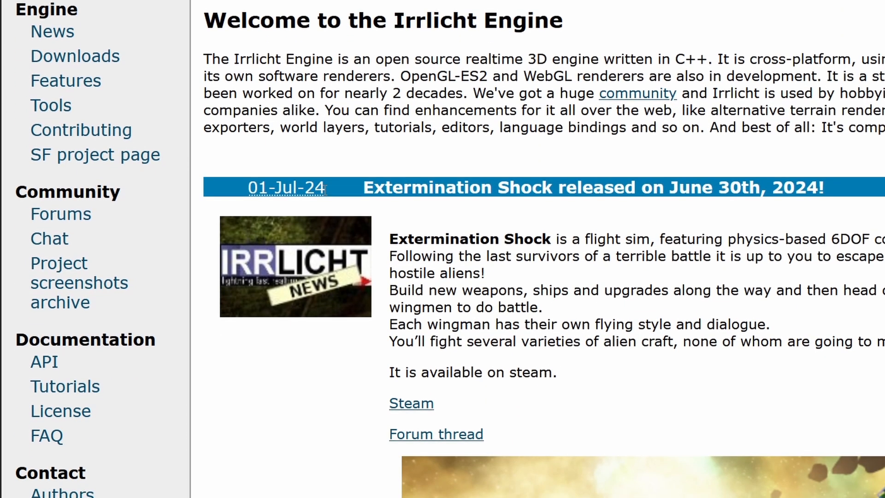
# Scroll through the news on the Irrlicht Engine home page
pyautogui.scroll(-3)
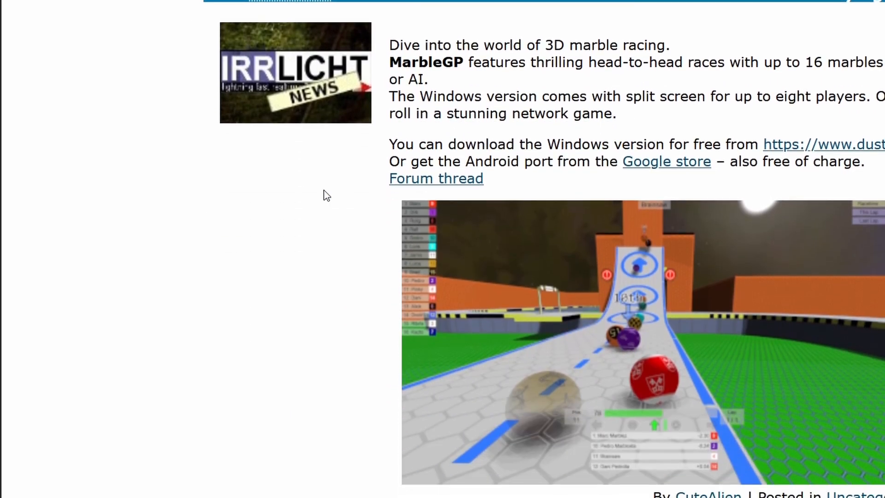
pyautogui.scroll(-3)
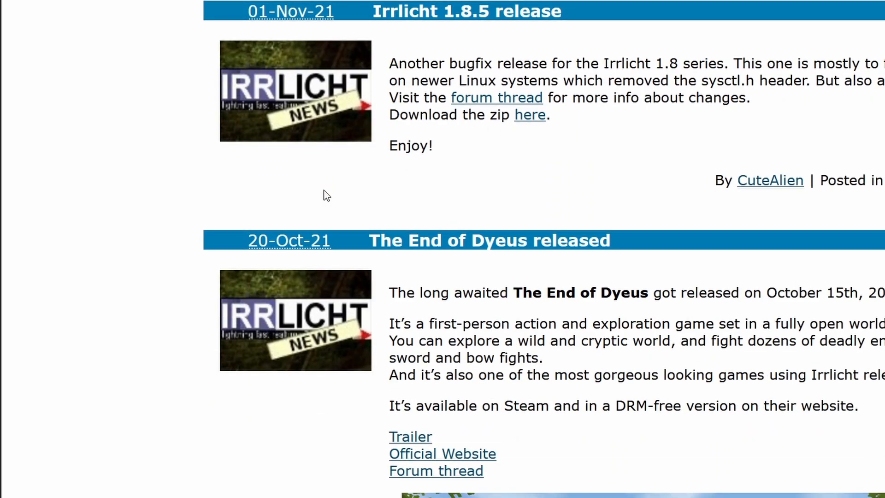
pyautogui.scroll(-3)
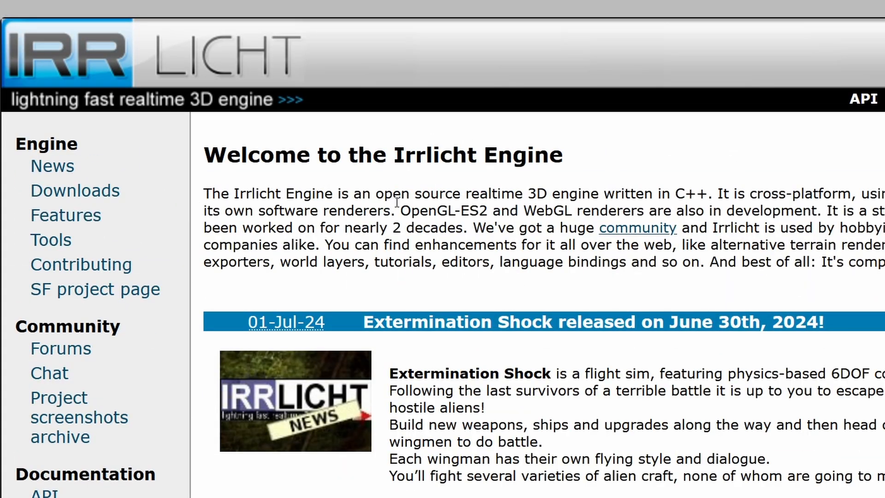
# Bring up the Features page and read down to Character Animation and model formats
pyautogui.click(65, 214)
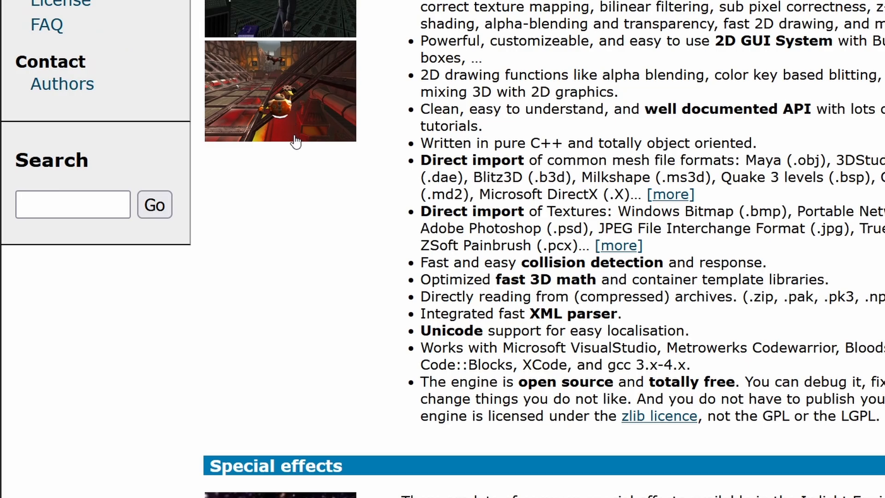
pyautogui.scroll(-3)
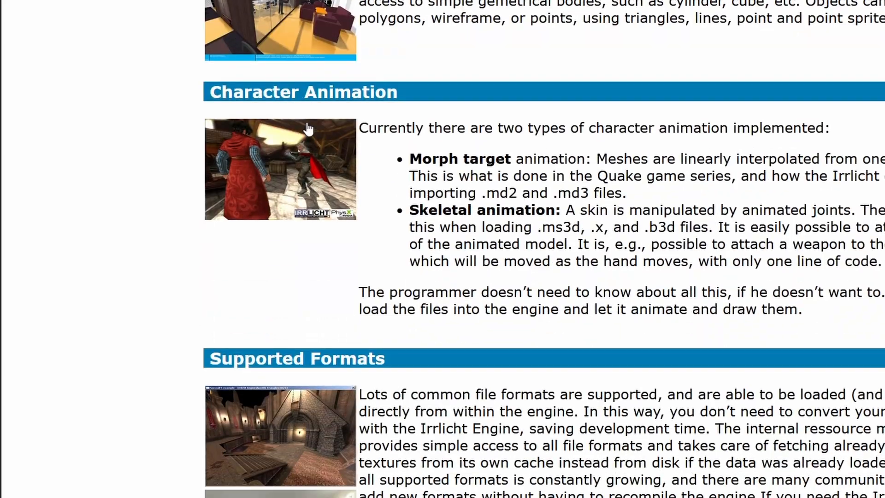
pyautogui.scroll(-3)
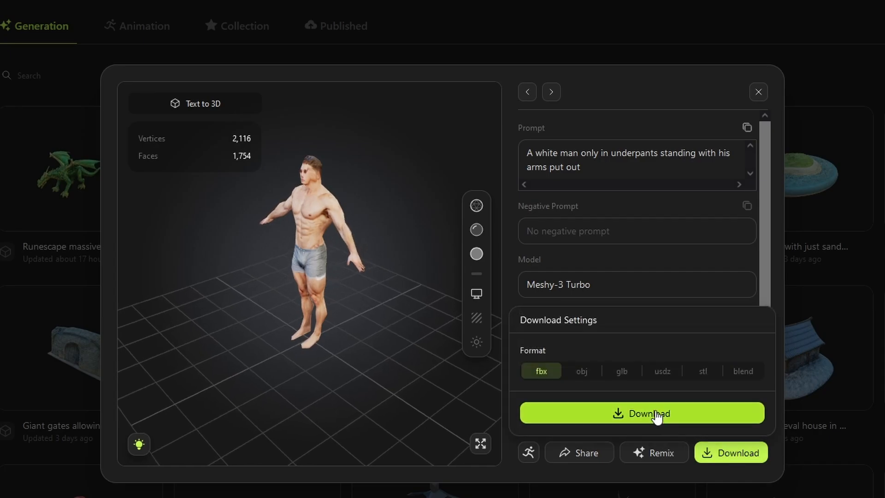
# Download the underpants man model in fbx format
pyautogui.click(641, 413)
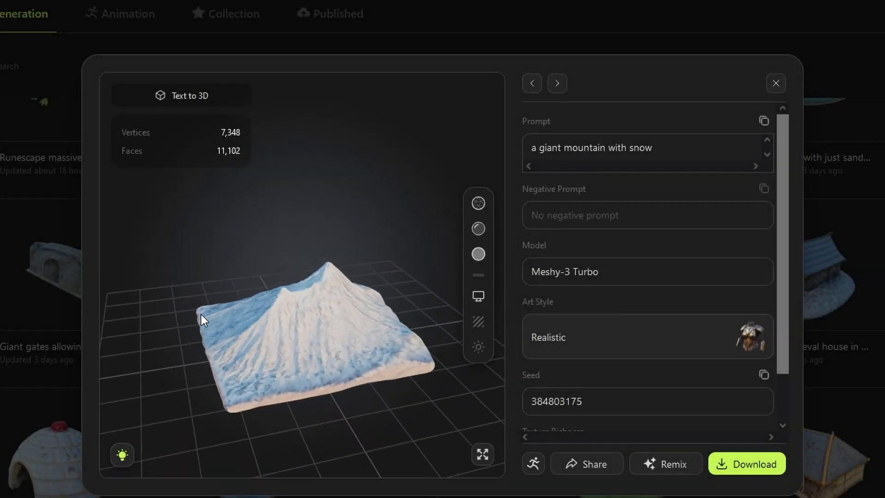
# Orbit the snowy mountain model, then turn the igloo to view its entrance
pyautogui.moveTo(203, 320); pyautogui.dragTo(386, 331)
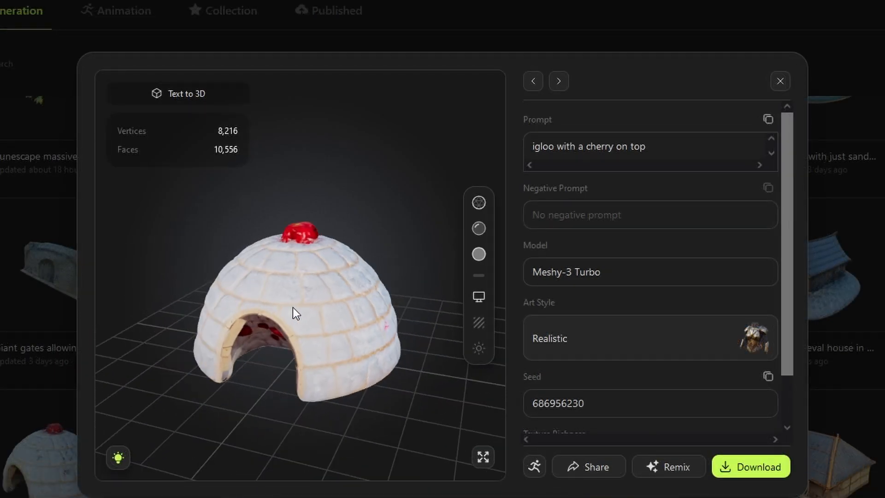
pyautogui.moveTo(296, 314); pyautogui.dragTo(234, 338)
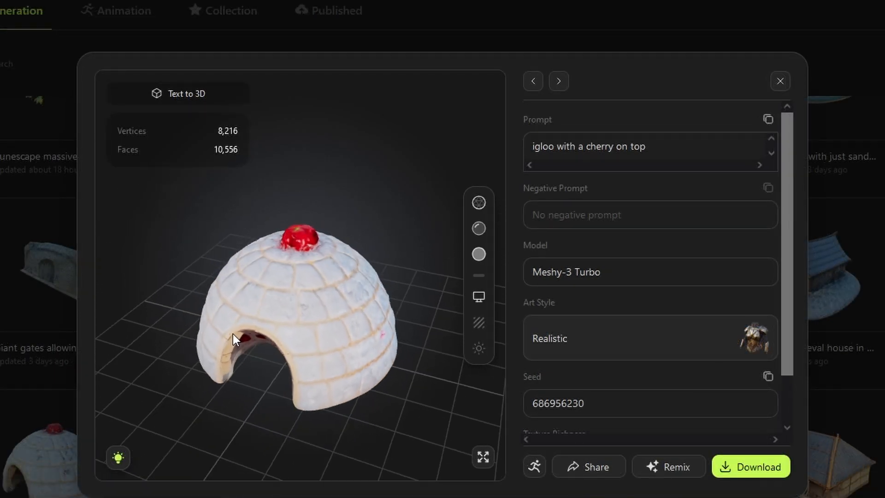
pyautogui.click(558, 80)
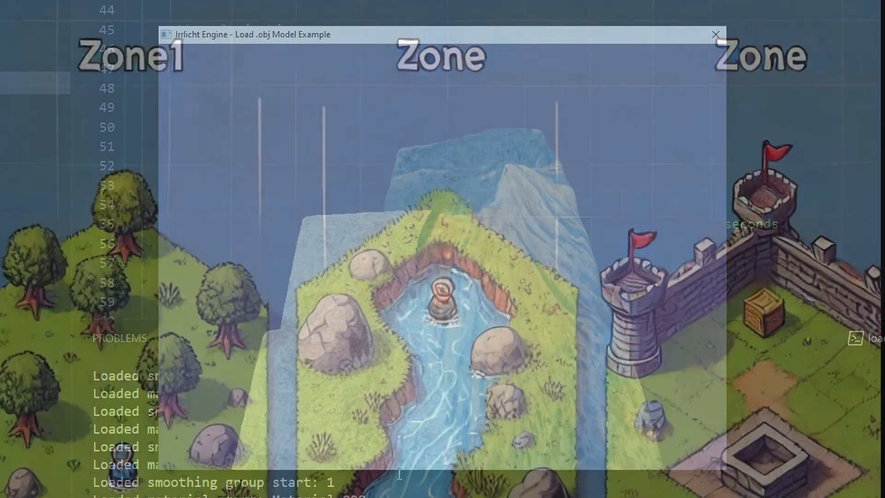
# Focus the running Load .obj Model Example window showing the world map terrain
pyautogui.click(716, 34)
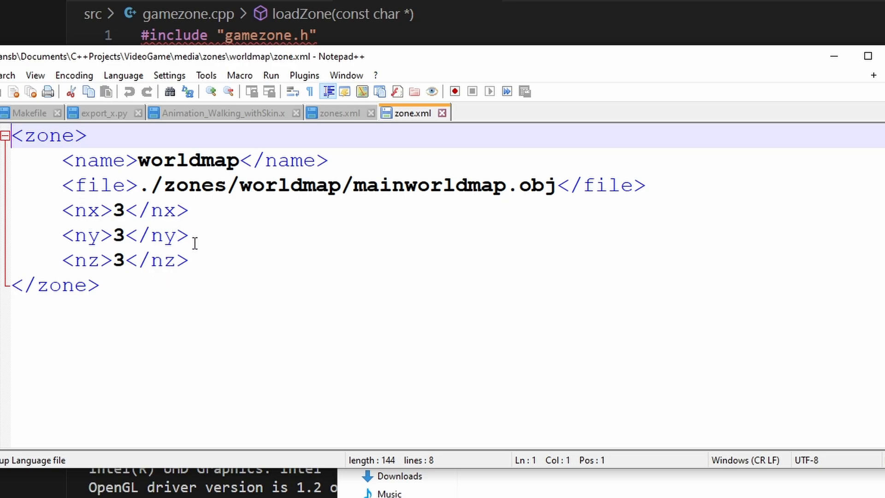
pyautogui.moveTo(378, 327)
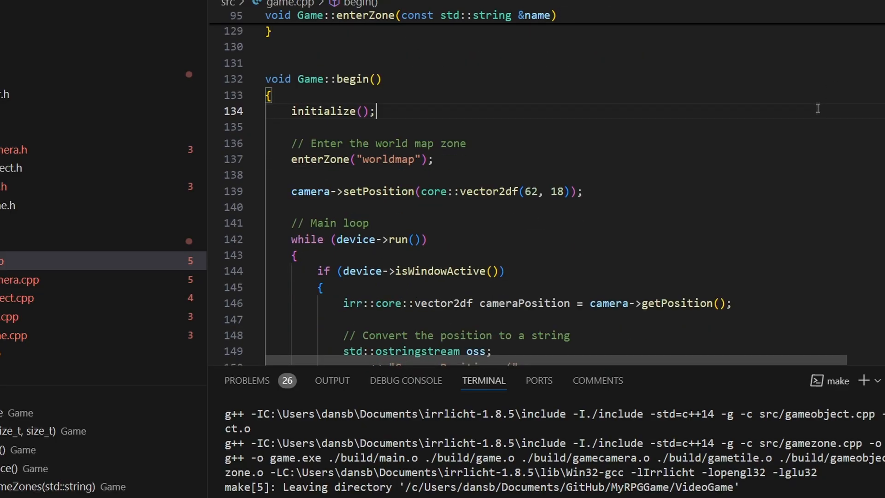
# Scroll the camera source, then read through gamezone.cpp
pyautogui.scroll(-3)
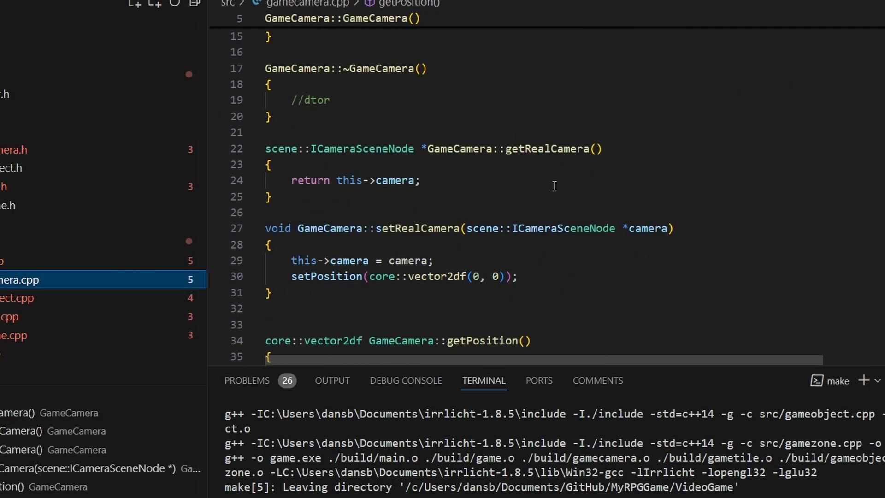
pyautogui.click(13, 335)
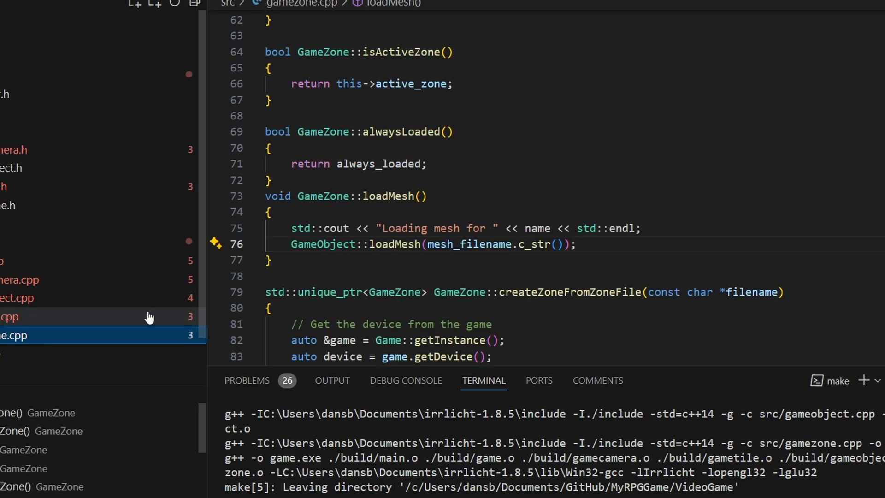
pyautogui.scroll(-3)
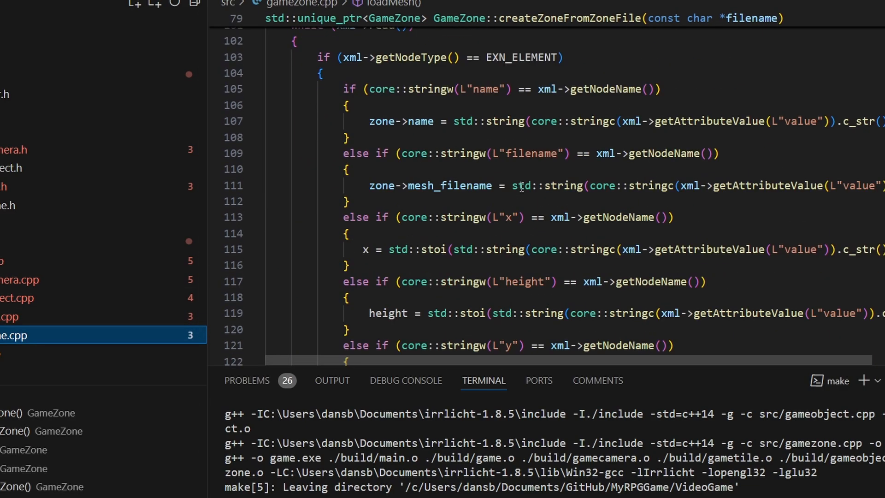
pyautogui.scroll(-3)
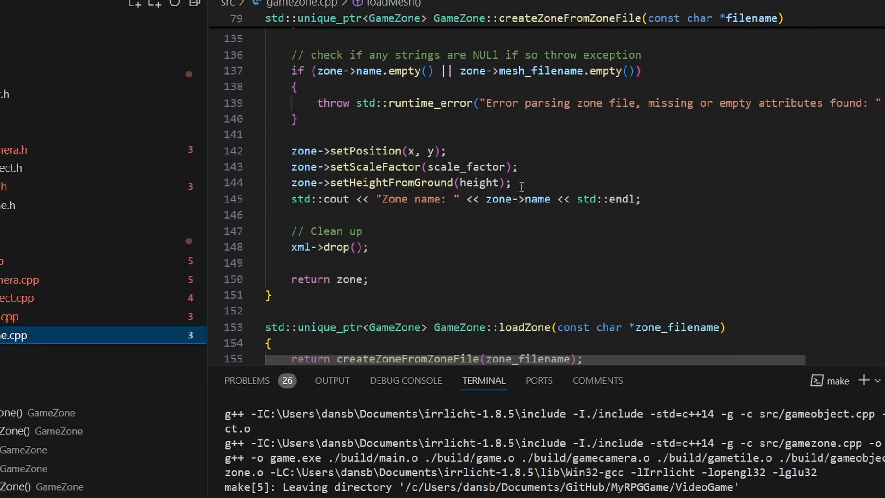
# Switch through game.cpp and finish on gameobject.cpp in the Explorer
pyautogui.click(17, 323)
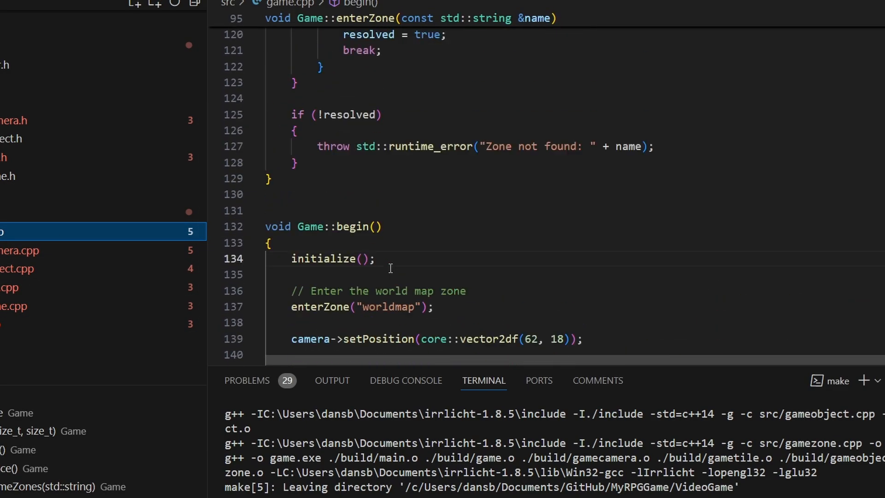
pyautogui.click(17, 268)
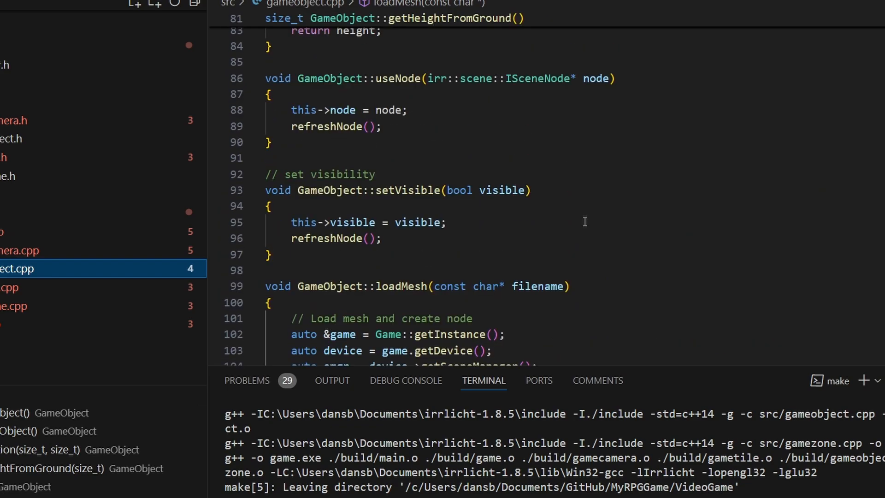
pyautogui.click(16, 287)
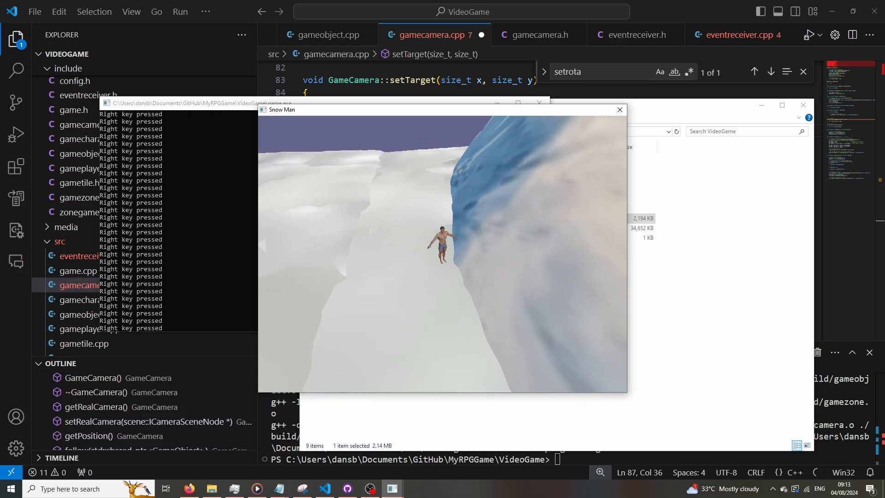
# Turn the player with the Right arrow in the running Snow Man game
pyautogui.press('Right')
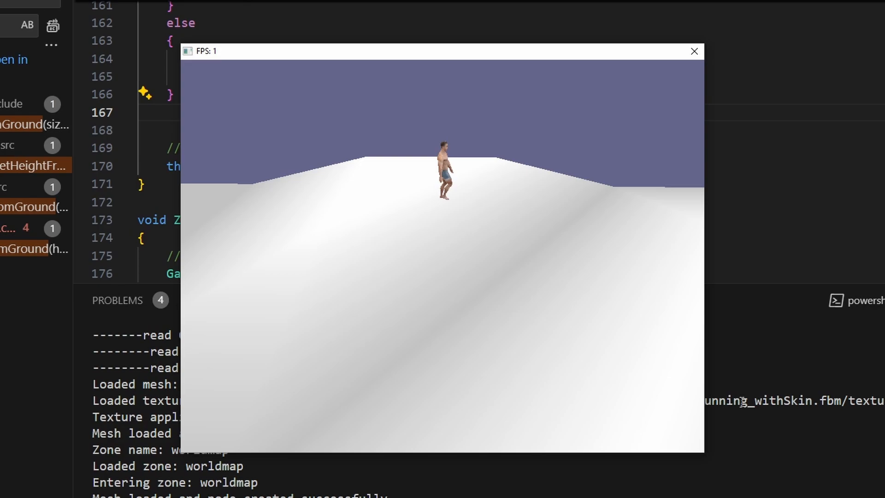
# Turn the player with the arrow keys twice and watch the console log the presses
pyautogui.press('Left')
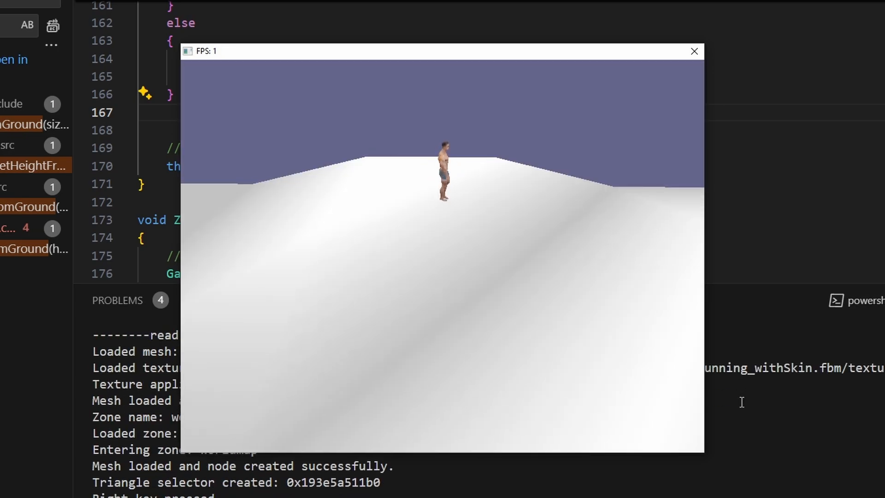
pyautogui.press('Left')
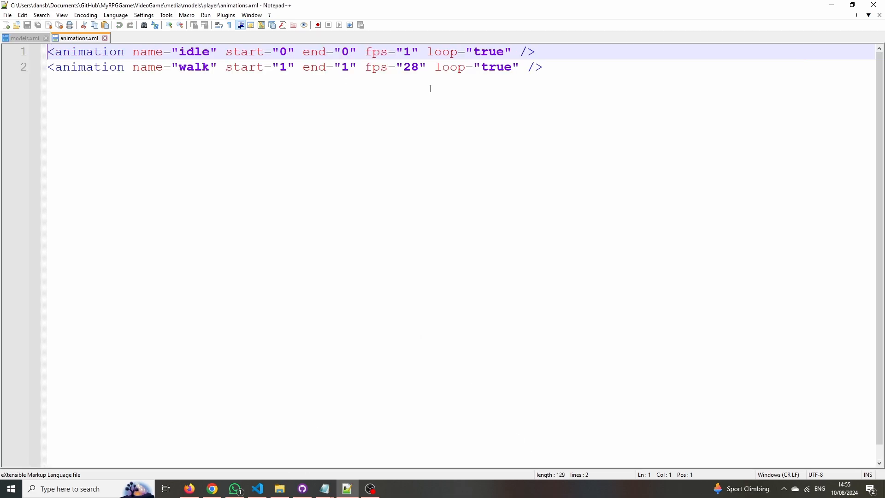
pyautogui.moveTo(378, 79)
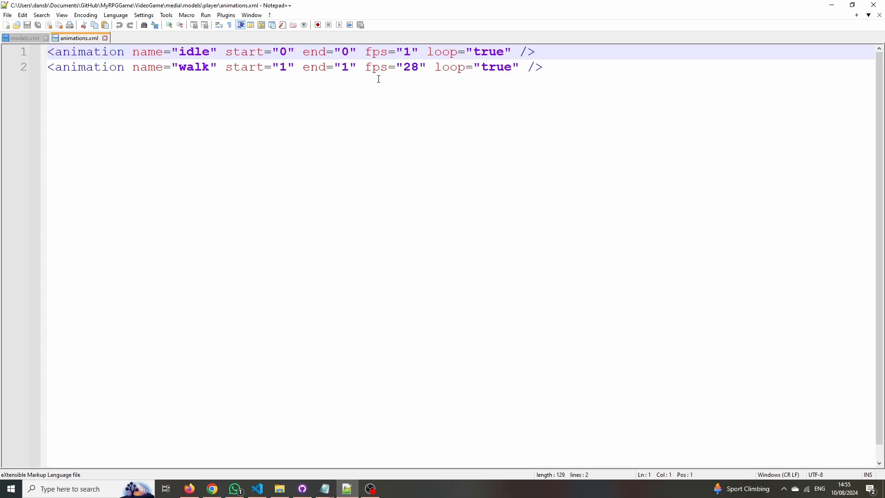
pyautogui.moveTo(365, 117)
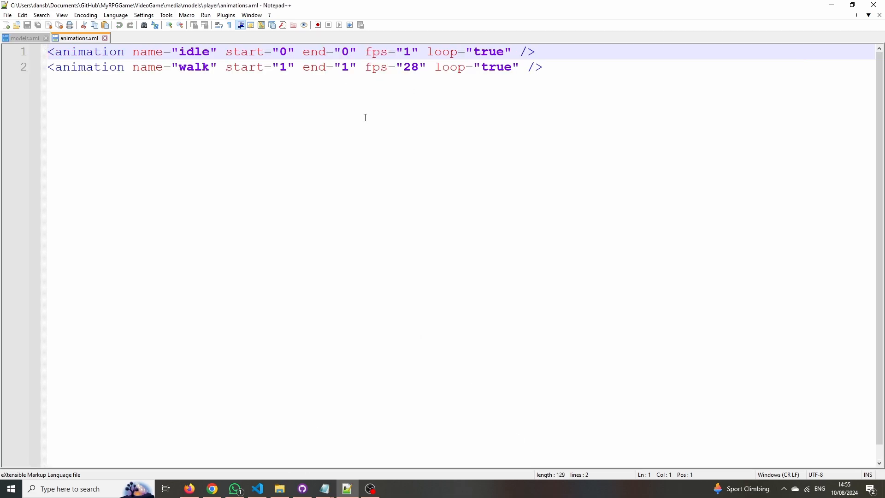
# Show media/models/player/animations.xml with its idle and looping walk entries
pyautogui.click(256, 488)
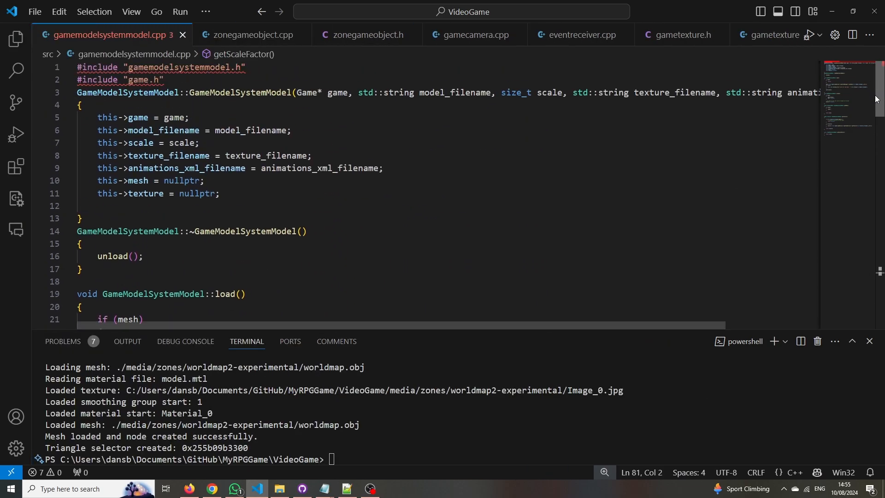
# Scroll down gamemodelsystemmodel.cpp through load, unload, getMesh, getTexture and getScaleFactor
pyautogui.scroll(-3)
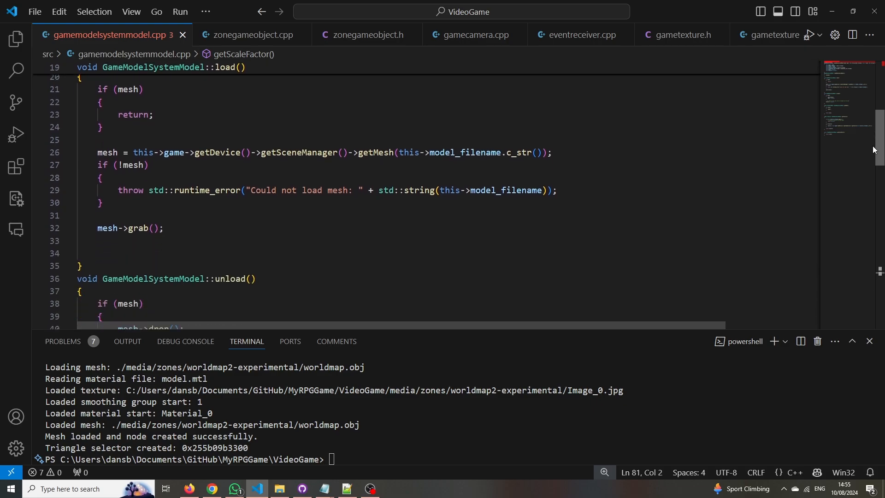
pyautogui.scroll(-3)
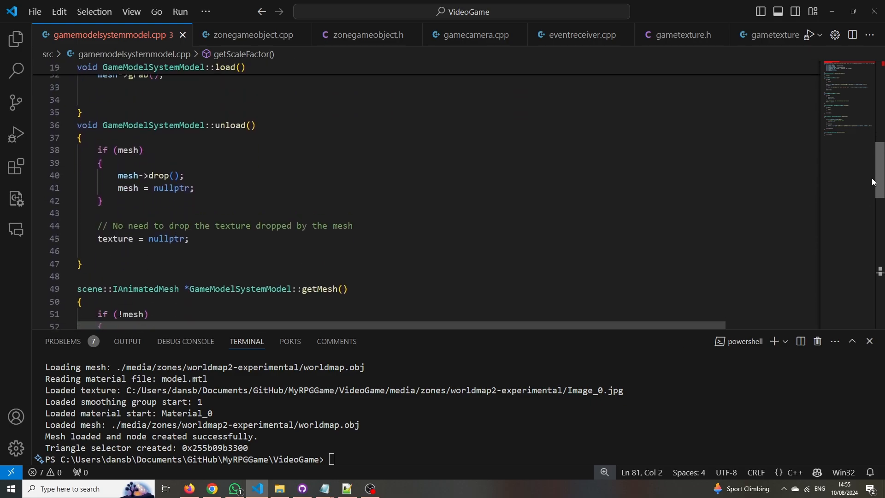
pyautogui.scroll(-3)
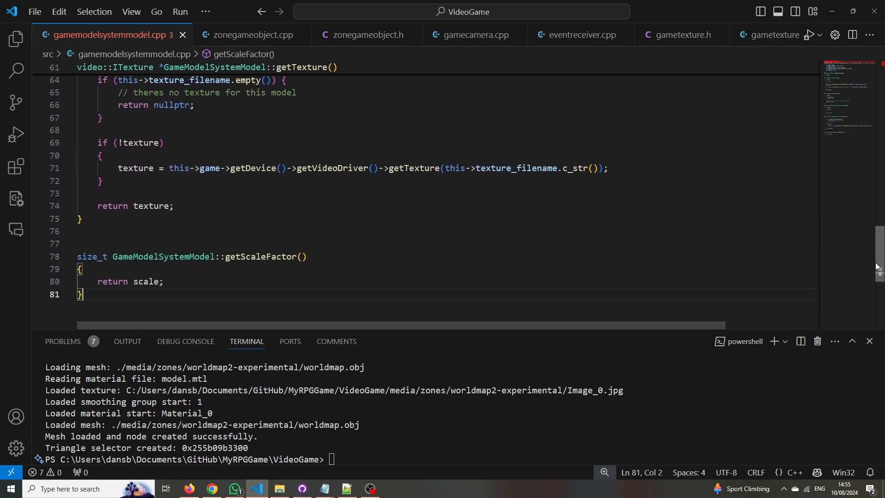